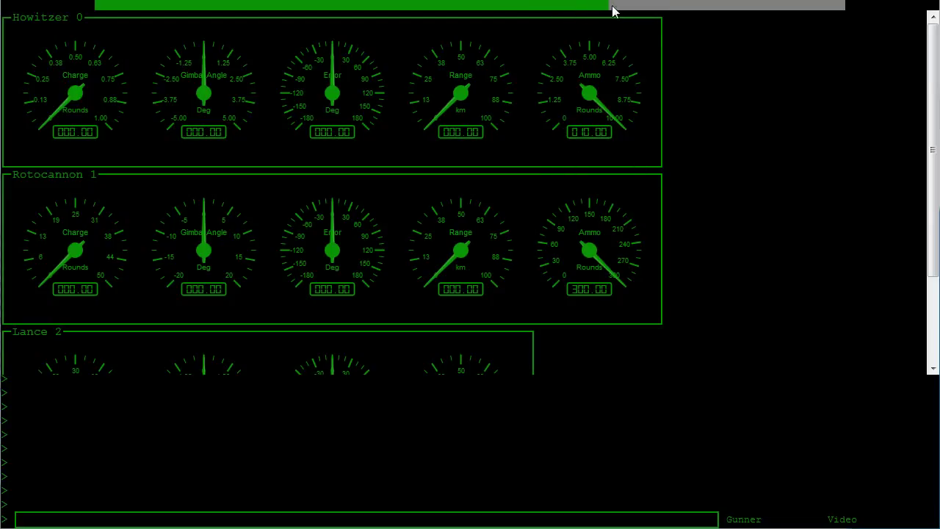
pyautogui.moveTo(189, 435)
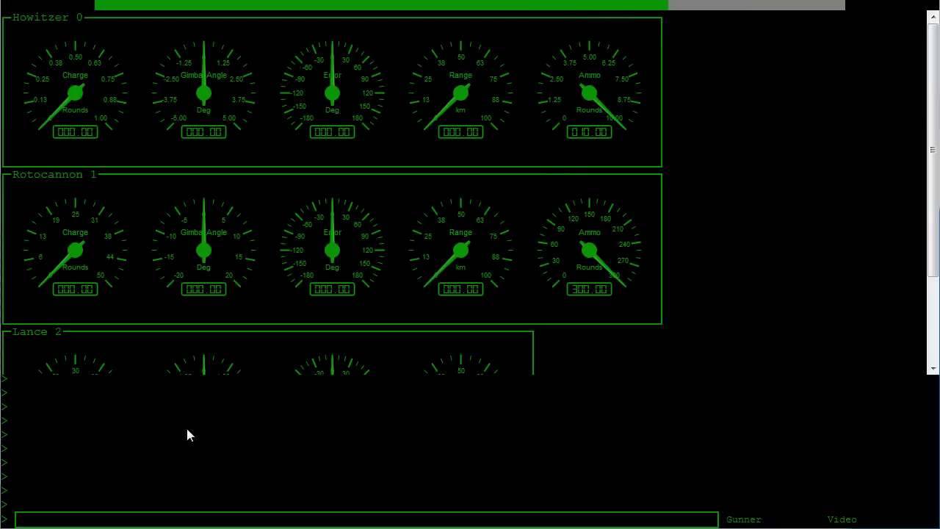
pyautogui.moveTo(278, 118)
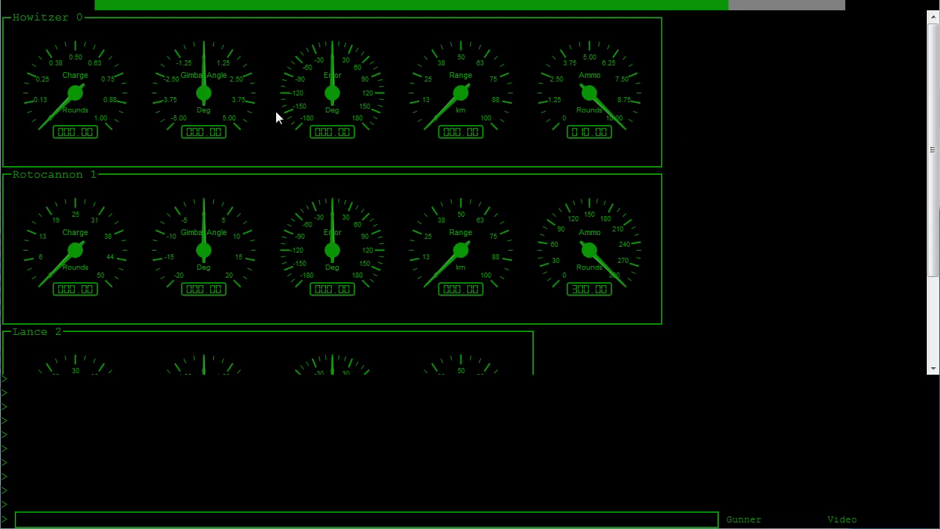
pyautogui.moveTo(99, 208)
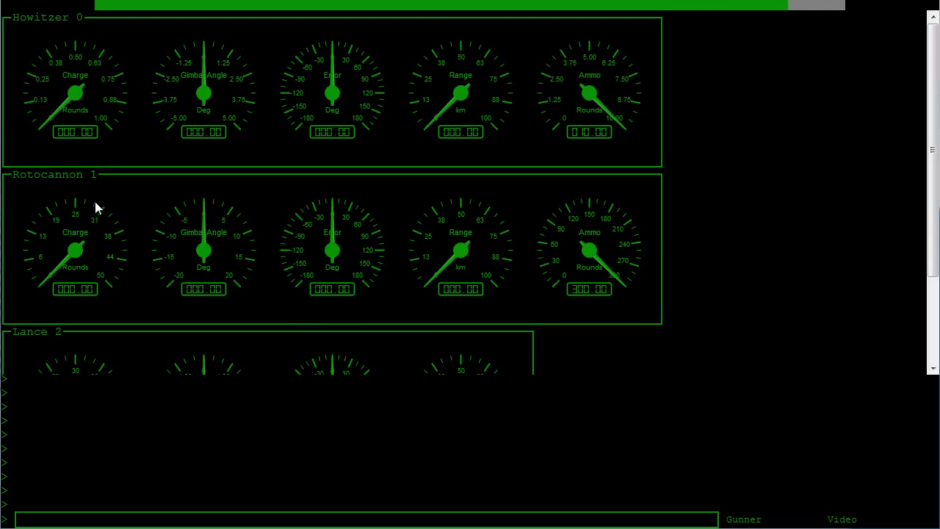
# Enter 'aim 0 10 30' to aim the Howitzer at angle 10, range 30
pyautogui.scroll(-3)
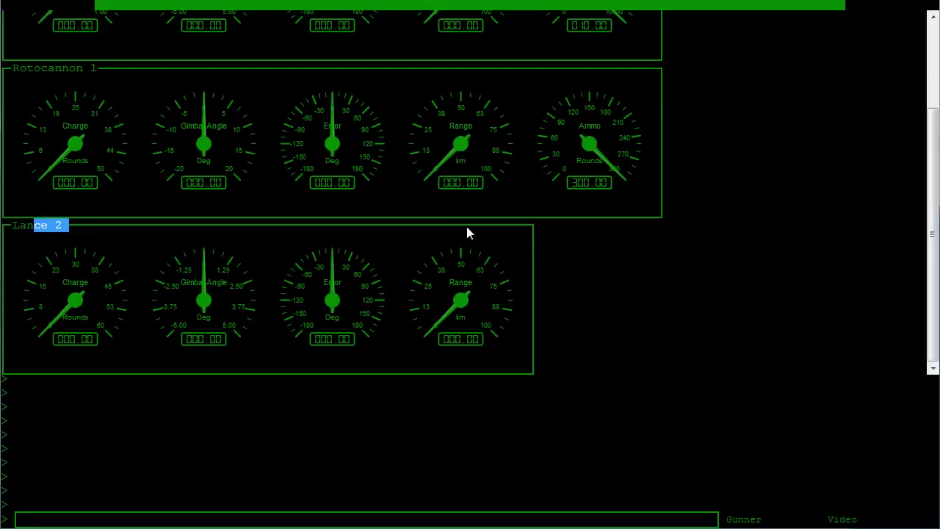
pyautogui.scroll(3)
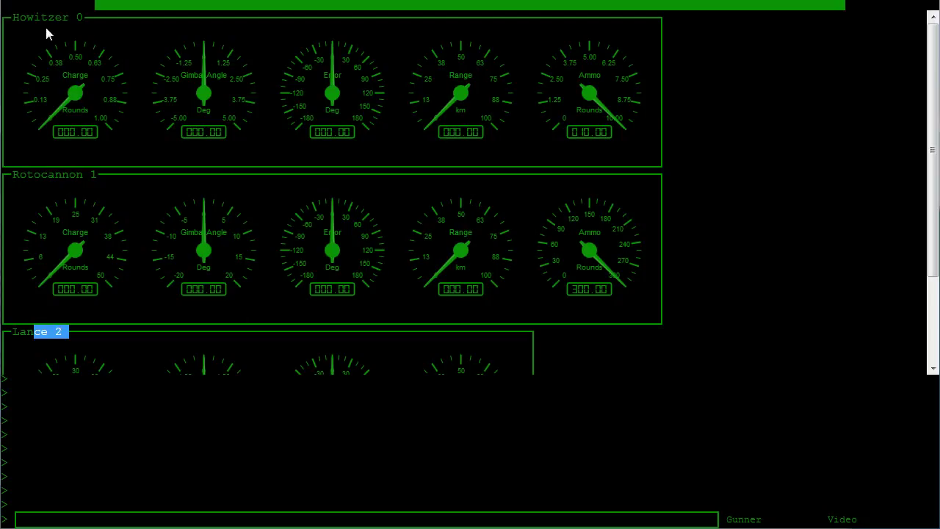
pyautogui.moveTo(50, 35)
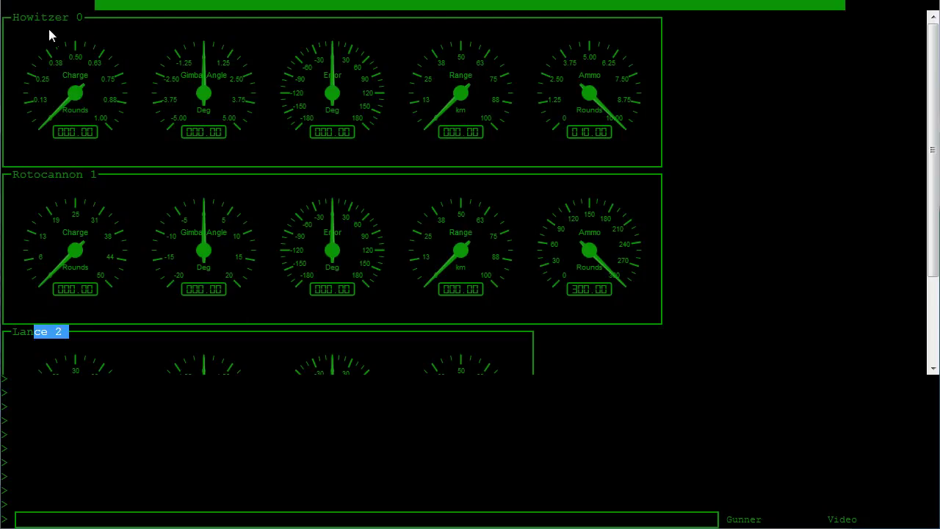
pyautogui.scroll(-3)
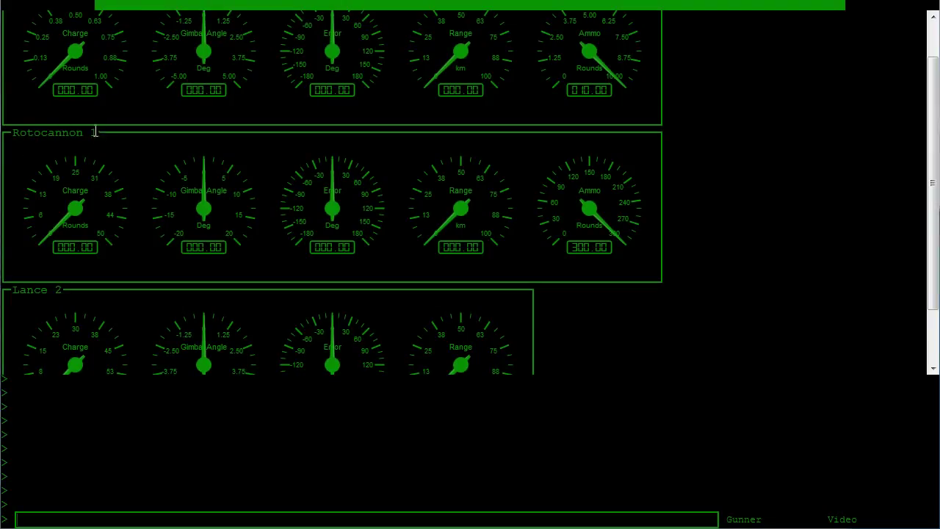
pyautogui.moveTo(105, 143)
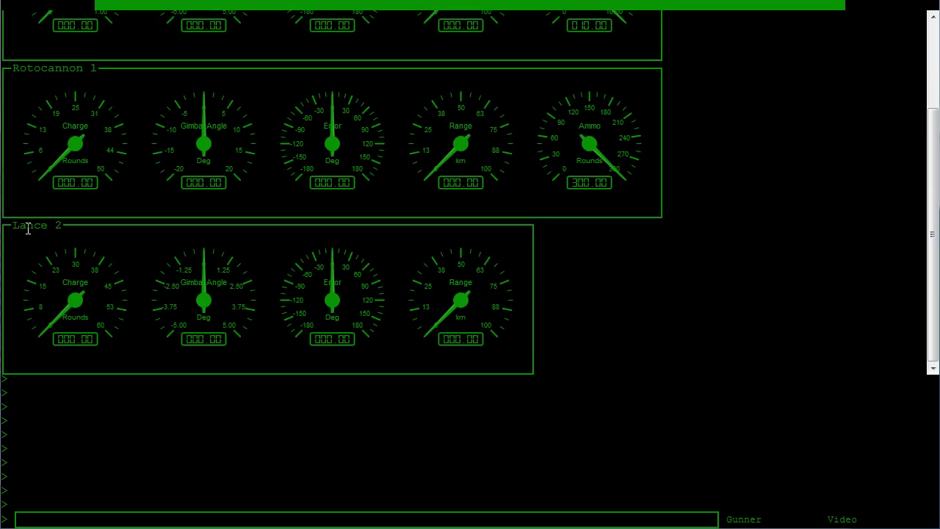
pyautogui.scroll(3)
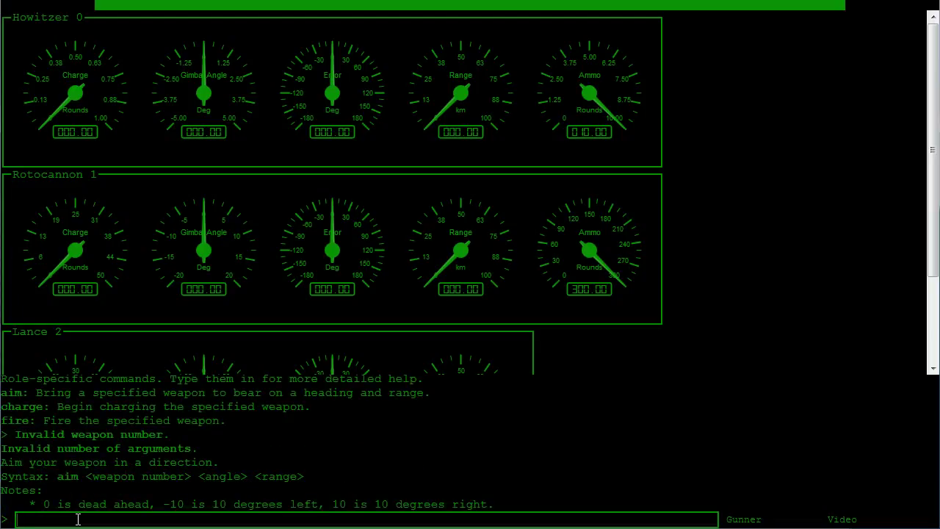
pyautogui.write('aim 0')
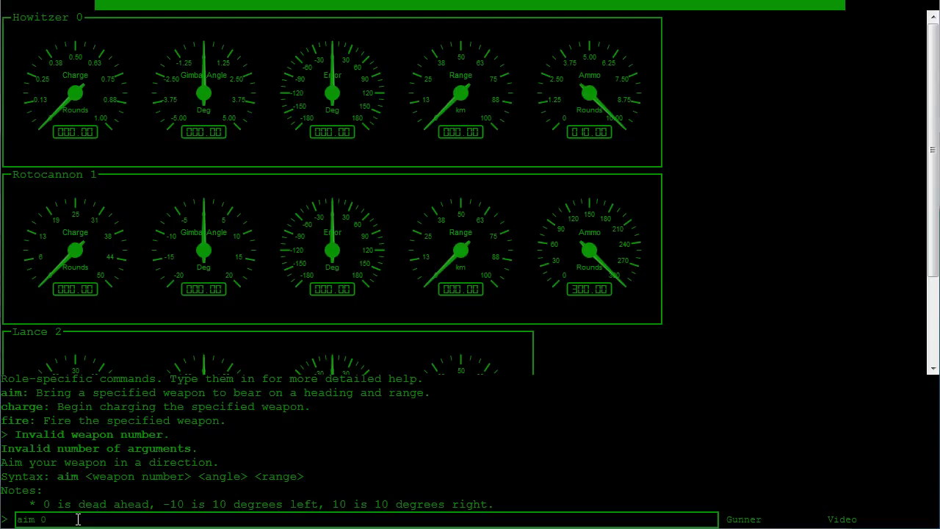
pyautogui.write('10')
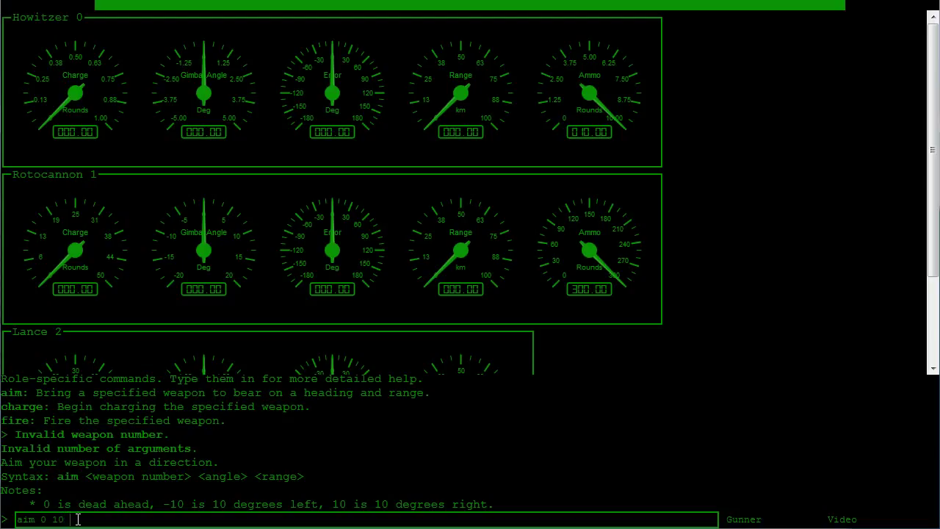
pyautogui.press('Return')
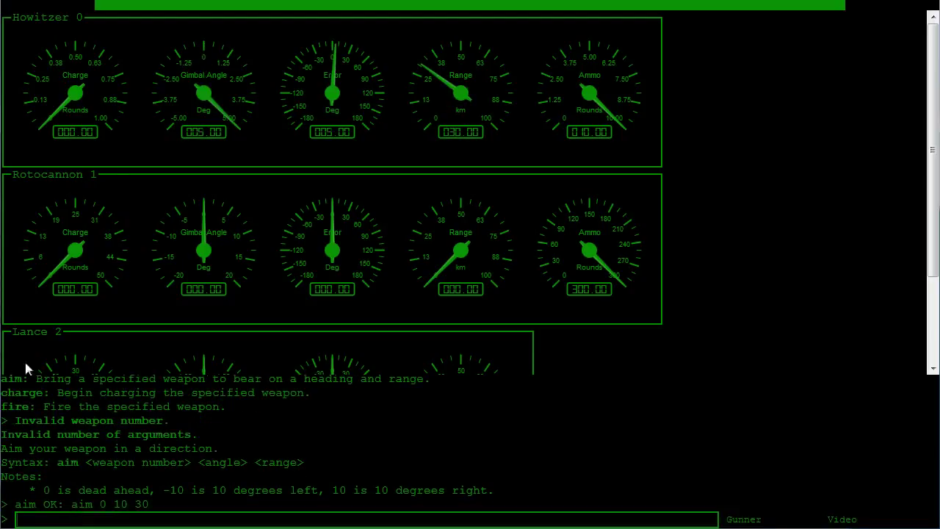
# Enter an aim command for the Howitzer at angle 3, keeping range 30
pyautogui.write('aim 0 10 30')
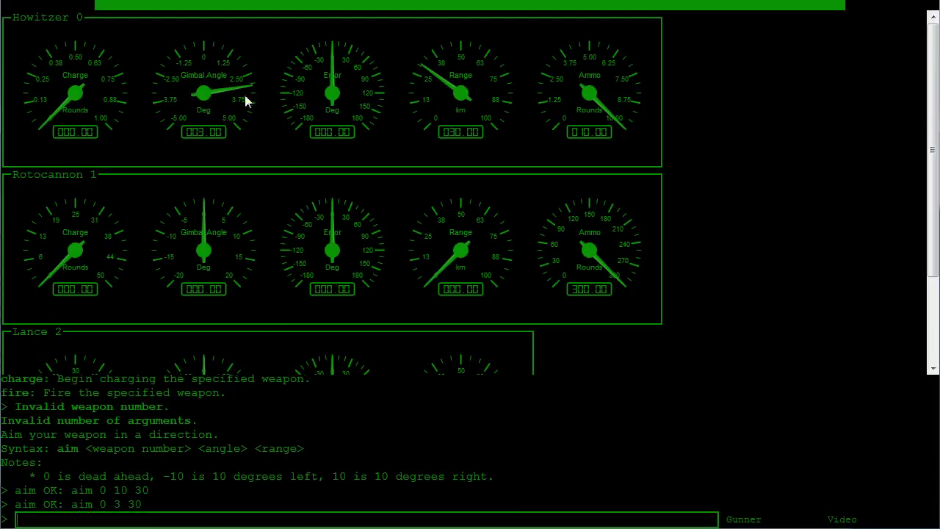
pyautogui.moveTo(194, 70)
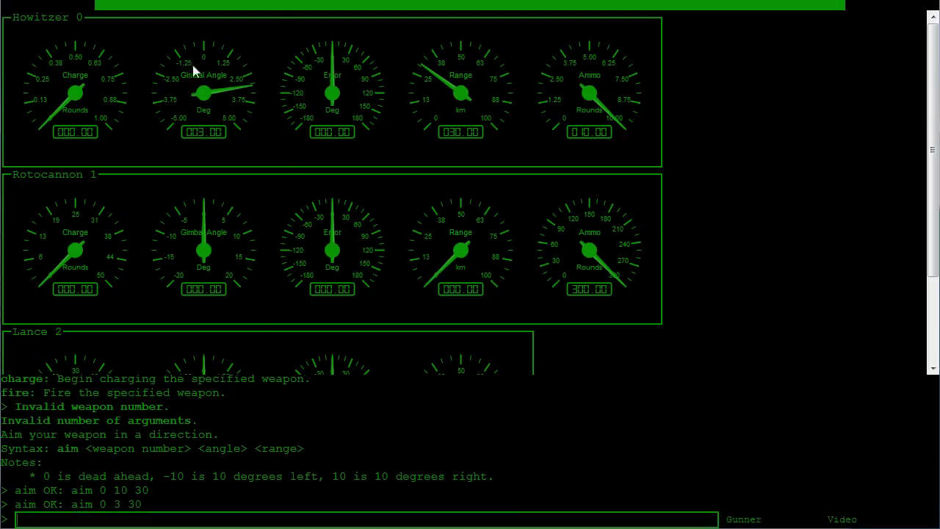
pyautogui.moveTo(239, 261)
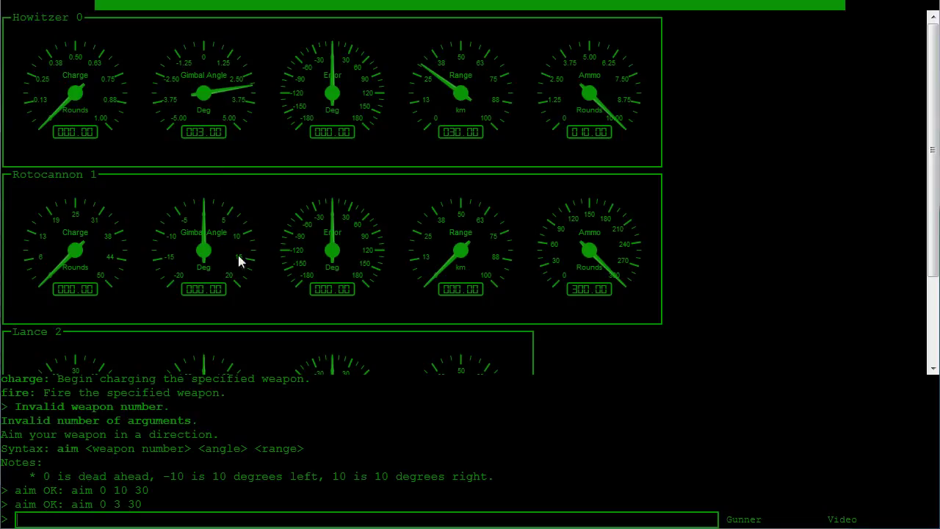
pyautogui.moveTo(236, 122)
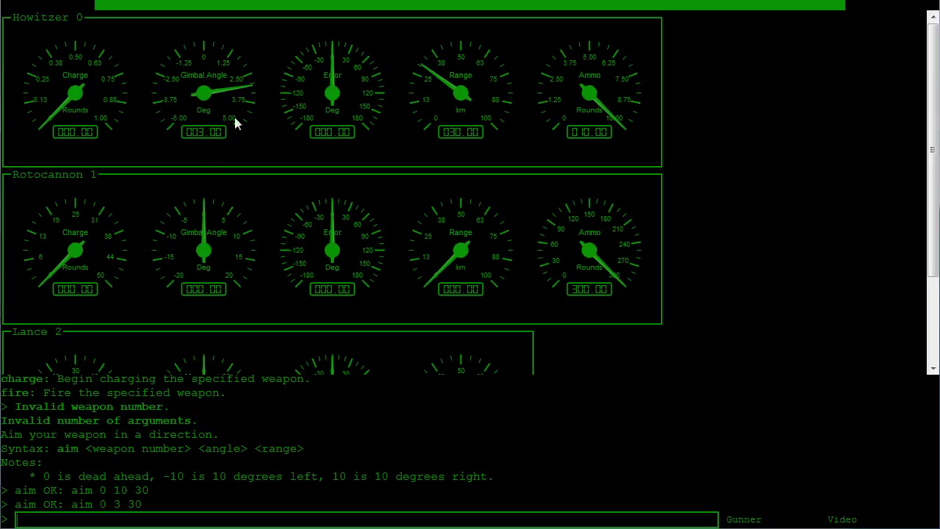
pyautogui.moveTo(243, 130)
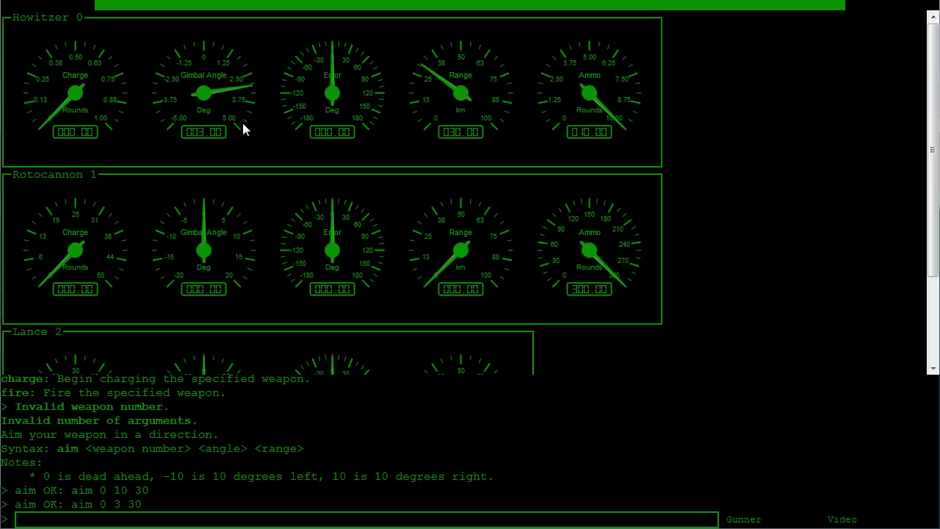
pyautogui.moveTo(229, 135)
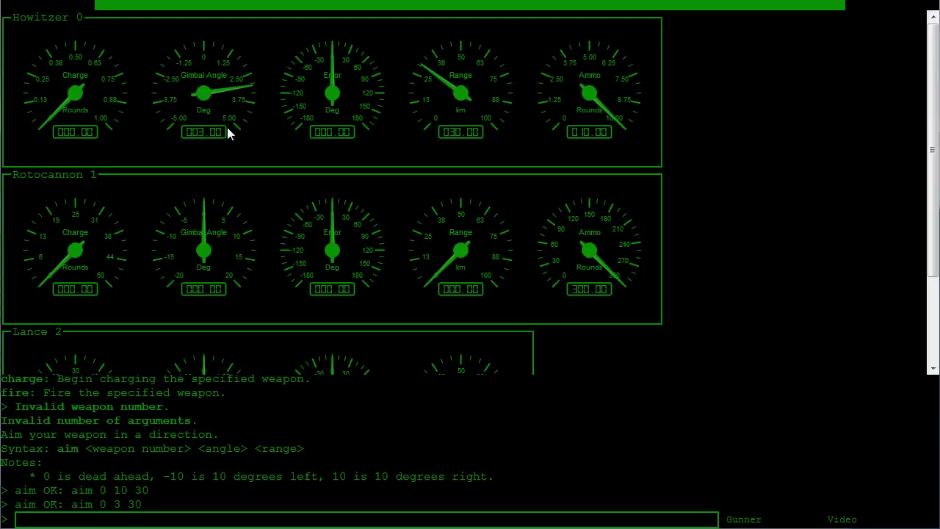
pyautogui.moveTo(215, 123)
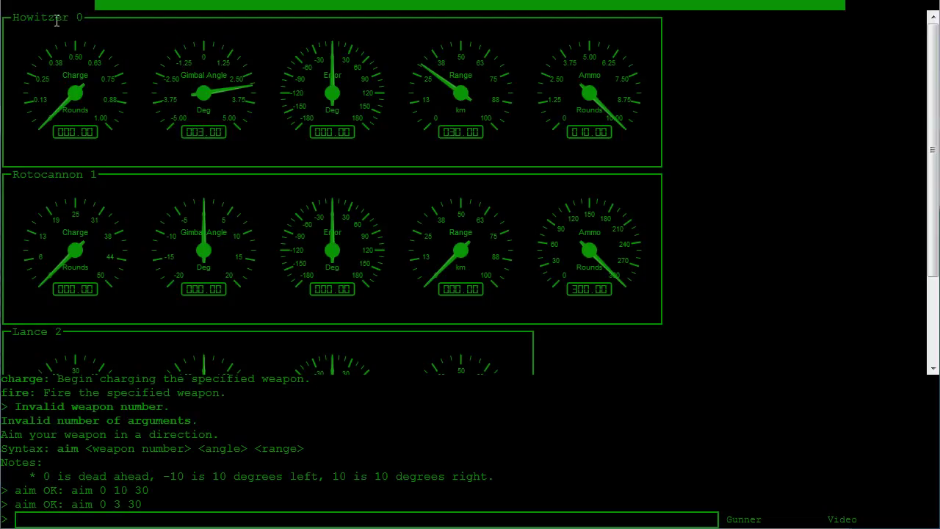
pyautogui.moveTo(177, 132)
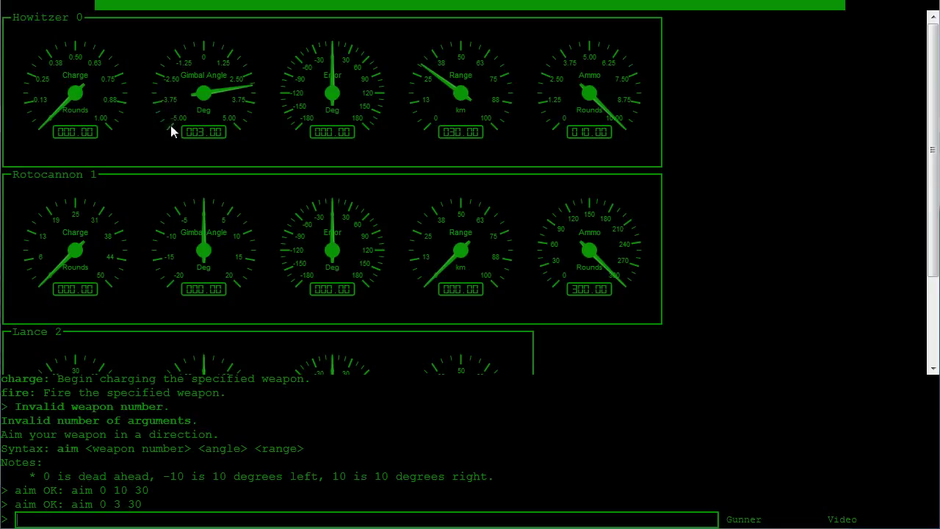
pyautogui.moveTo(242, 133)
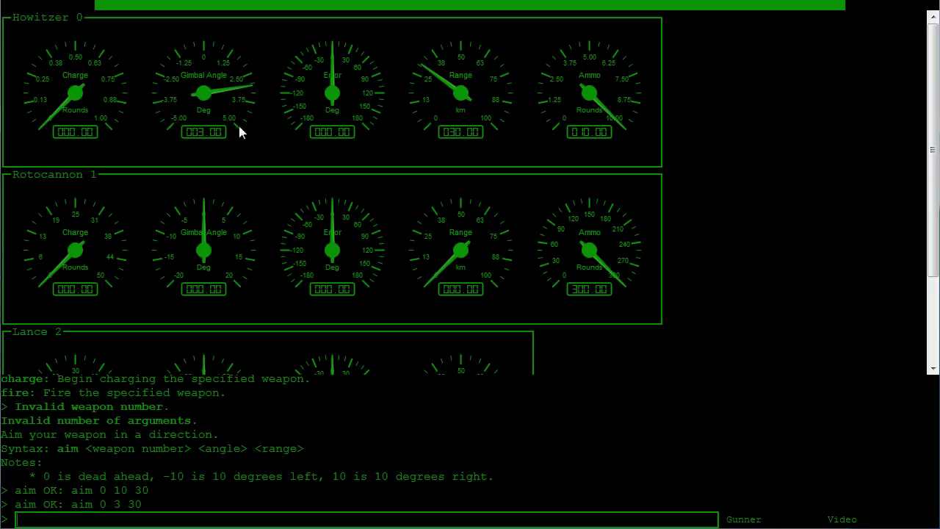
pyautogui.moveTo(88, 202)
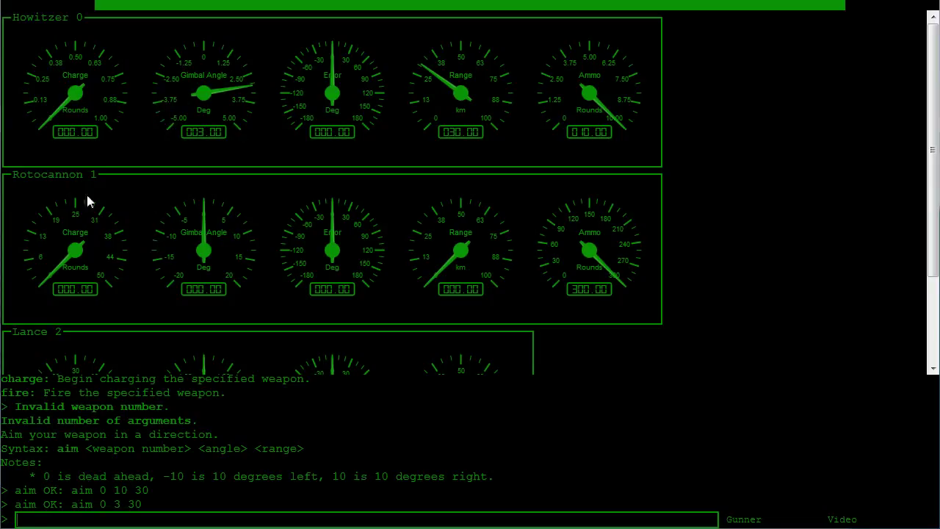
pyautogui.moveTo(178, 286)
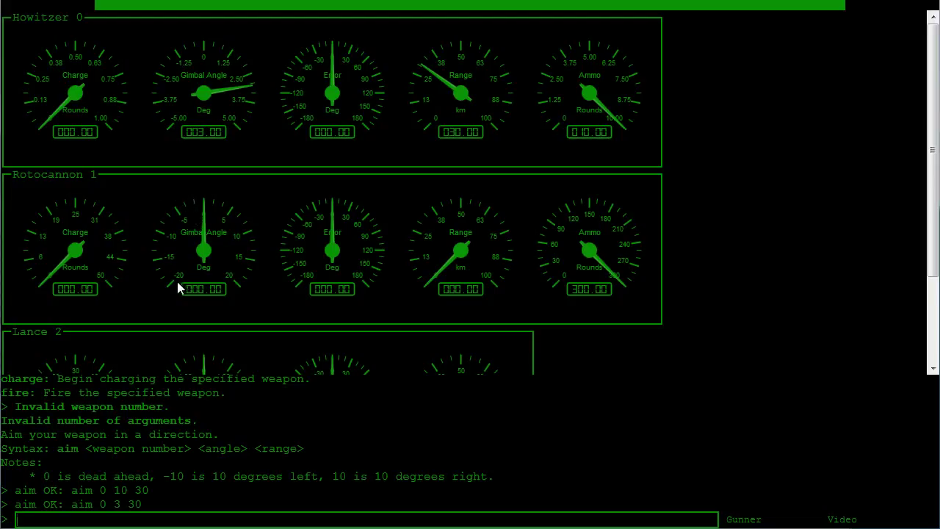
pyautogui.moveTo(233, 286)
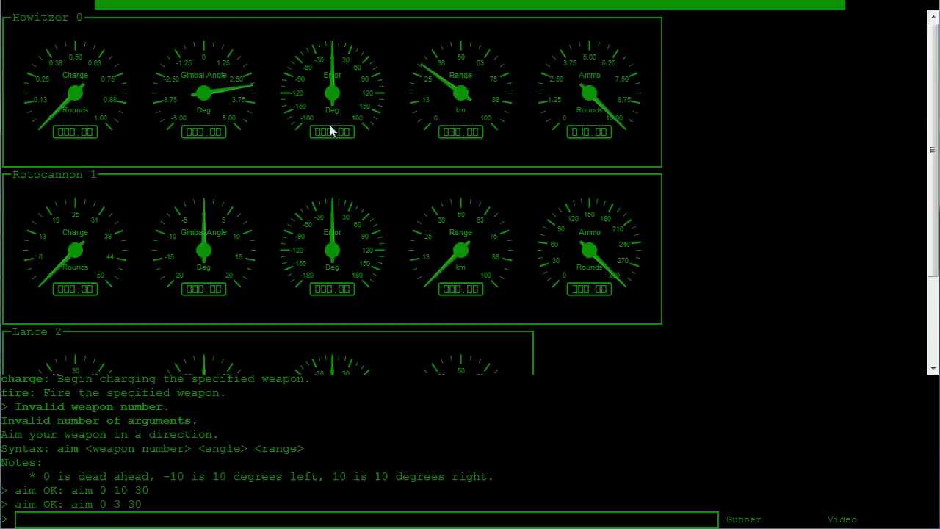
pyautogui.moveTo(338, 85)
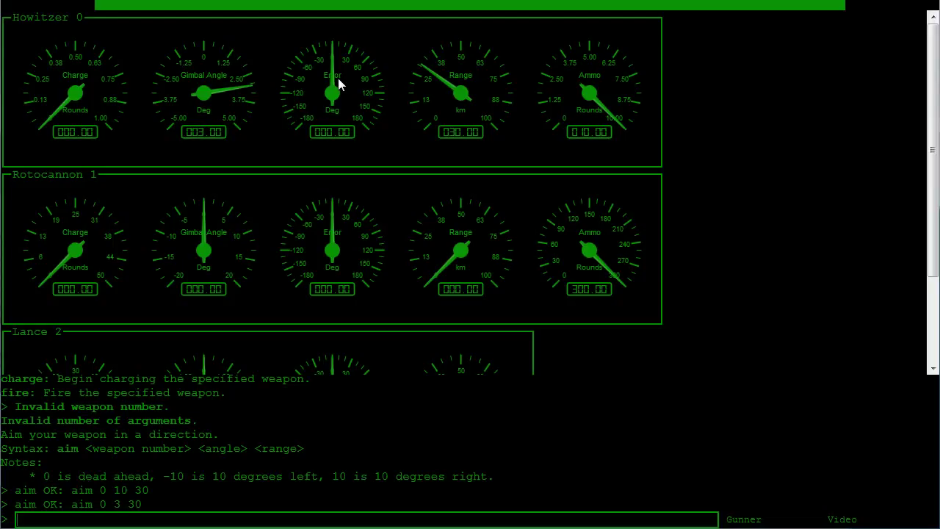
pyautogui.moveTo(374, 120)
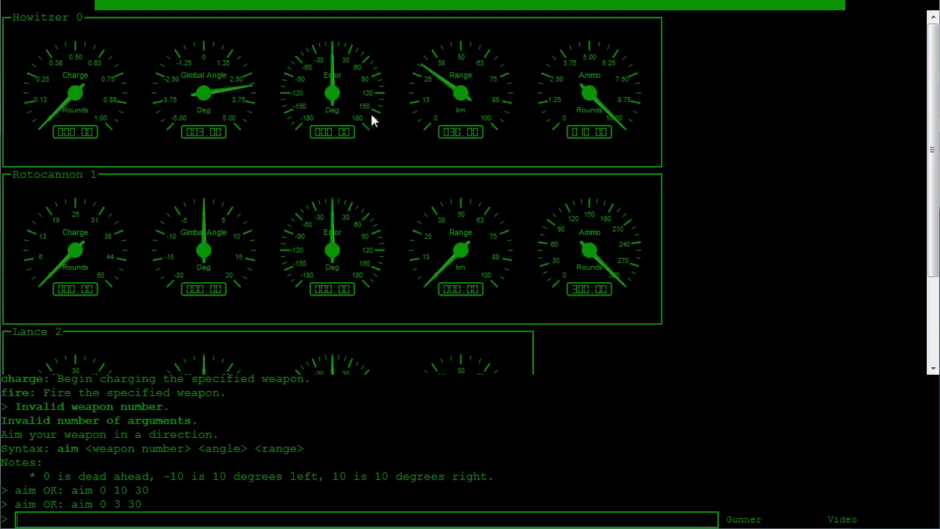
pyautogui.moveTo(371, 77)
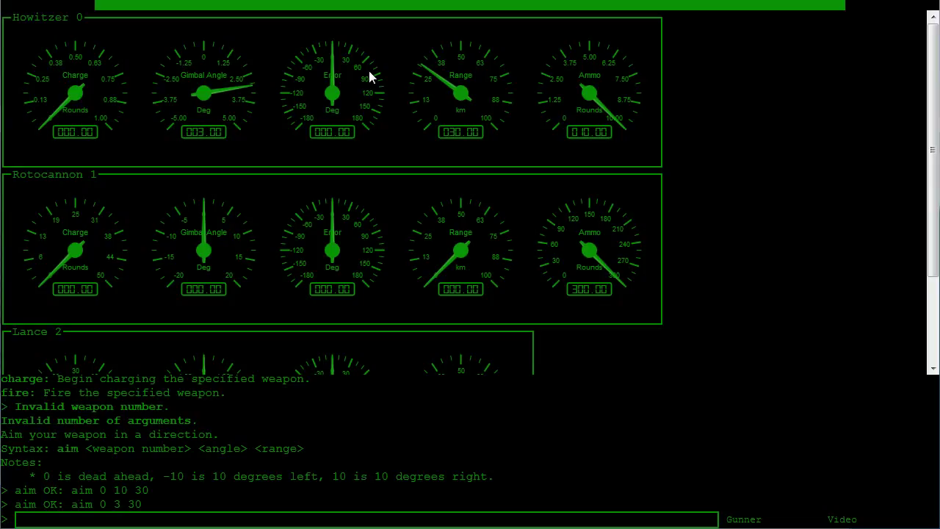
pyautogui.moveTo(272, 39)
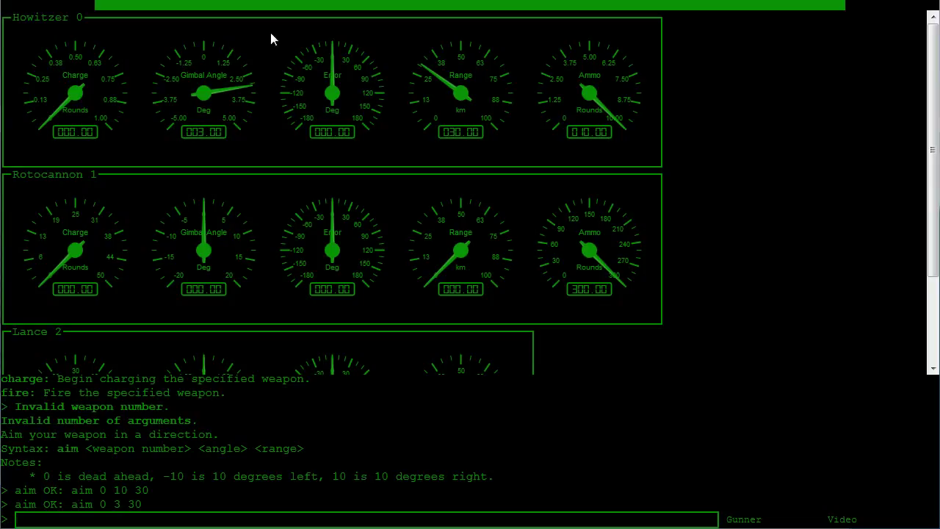
pyautogui.moveTo(483, 98)
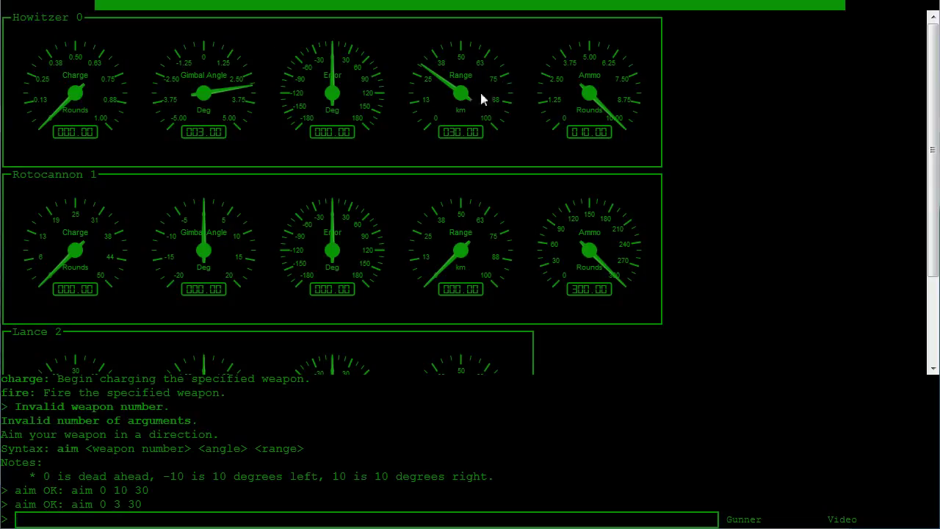
pyautogui.moveTo(448, 109)
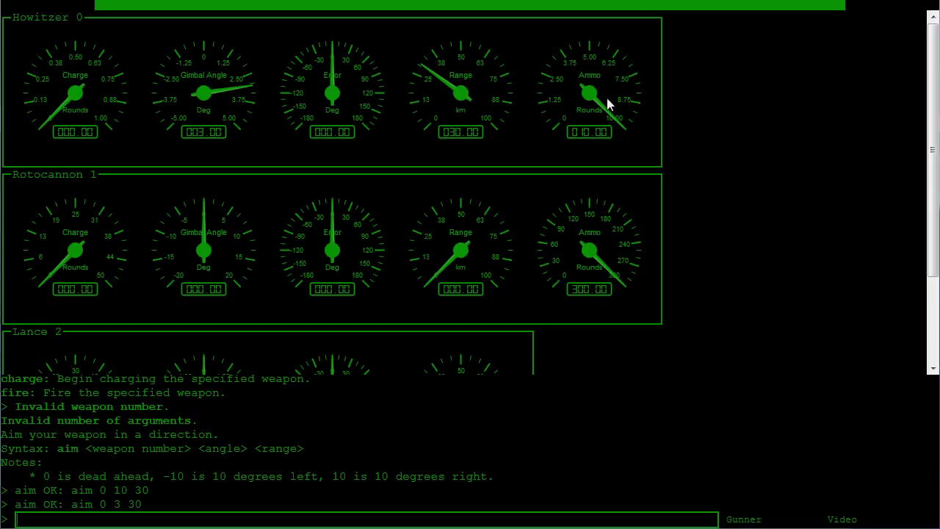
pyautogui.moveTo(321, 519)
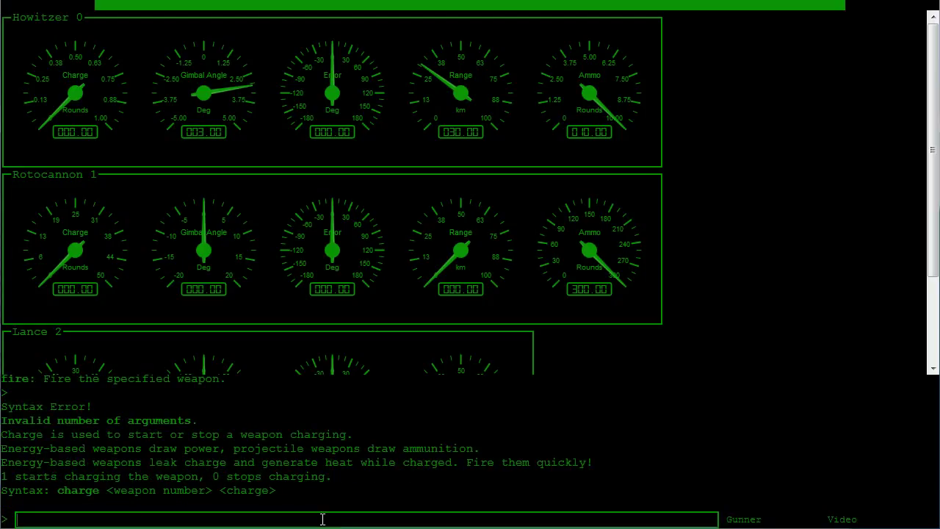
# Enter 'charge 0 1' to load one Howitzer round, leaving 9 in ammo
pyautogui.write('charge 0')
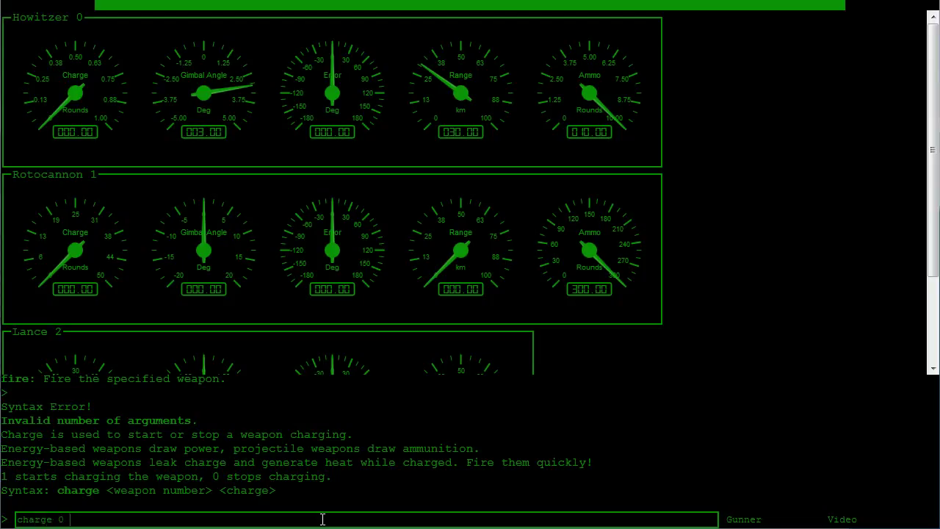
pyautogui.write('1')
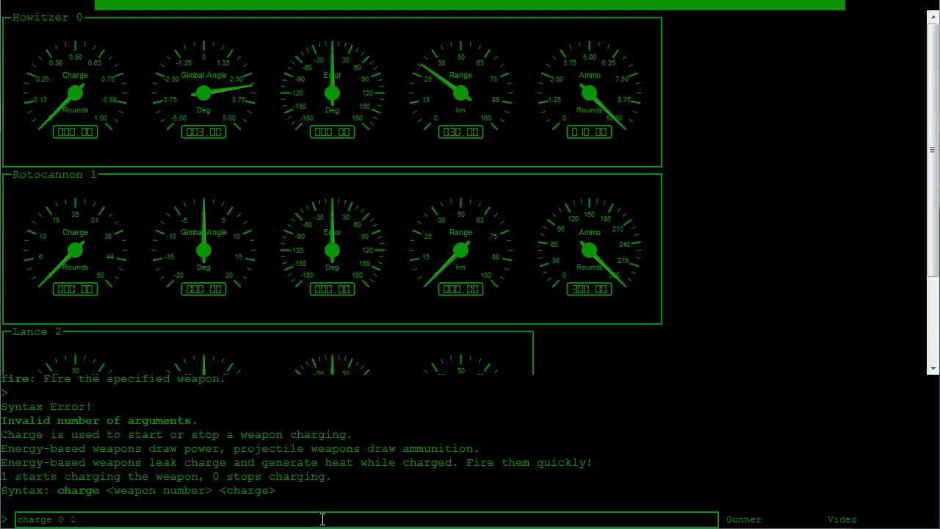
pyautogui.press('Return')
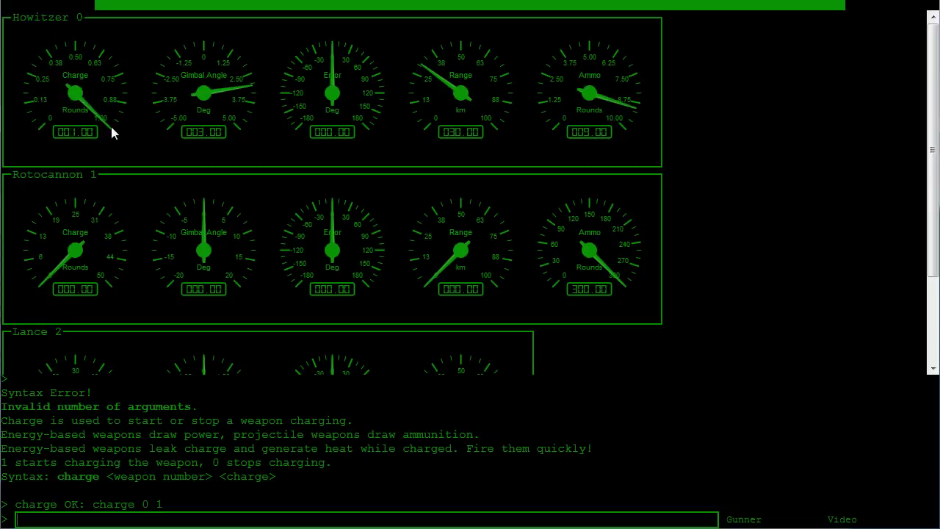
pyautogui.moveTo(108, 118)
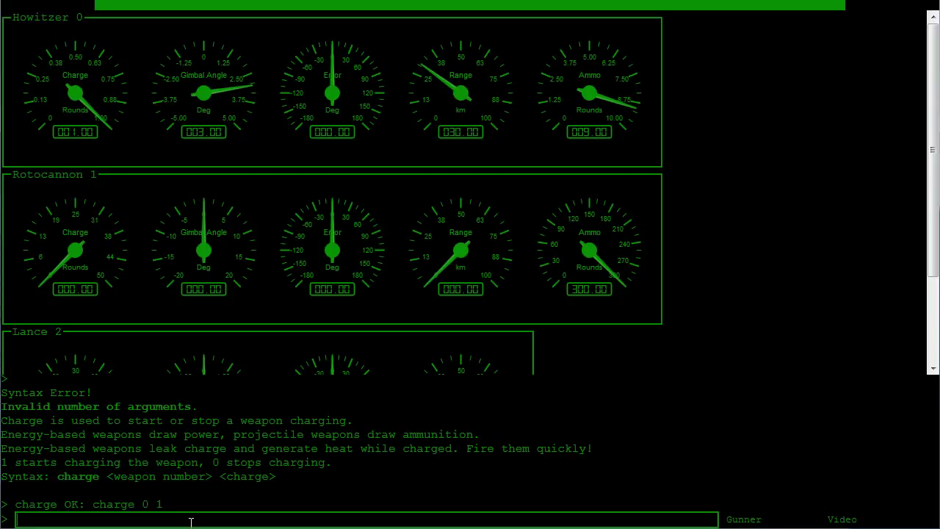
# Enter 'fire 0' to fire the Howitzer, returning its charge to 0
pyautogui.write('fire 0')
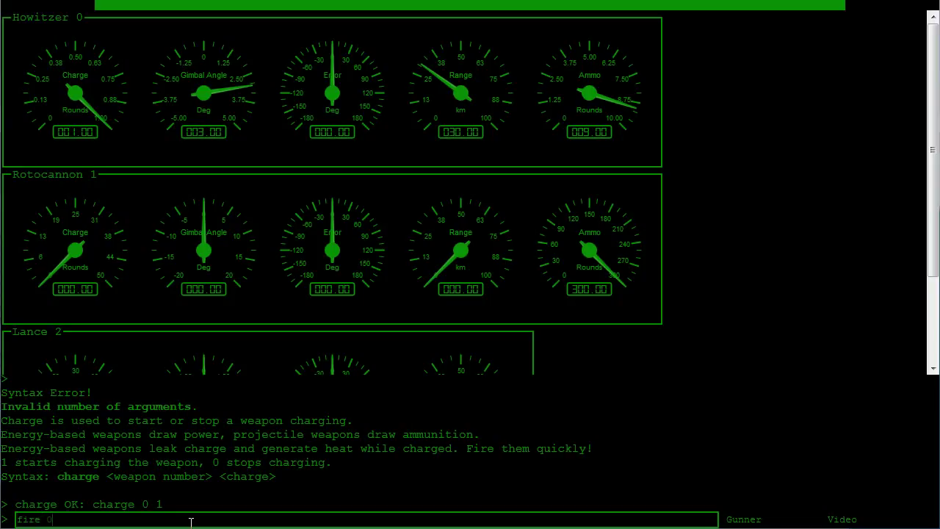
pyautogui.moveTo(474, 118)
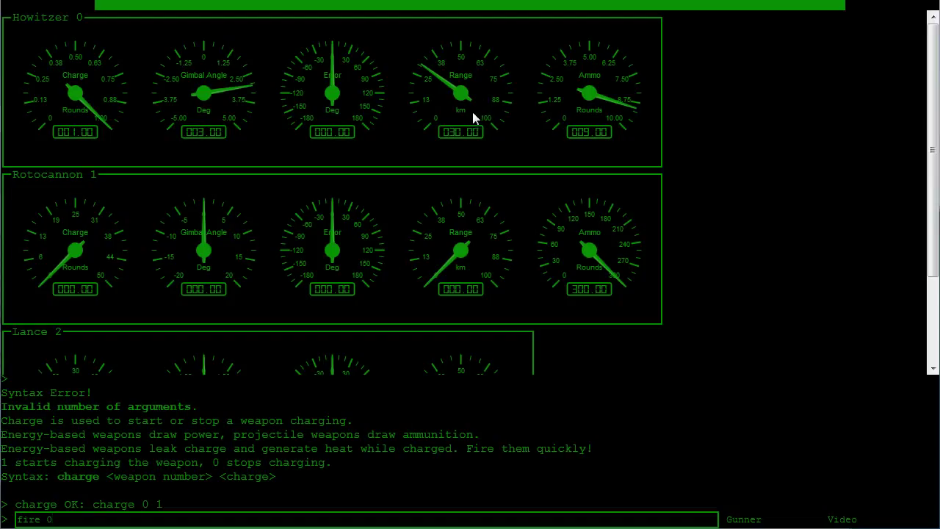
pyautogui.moveTo(209, 102)
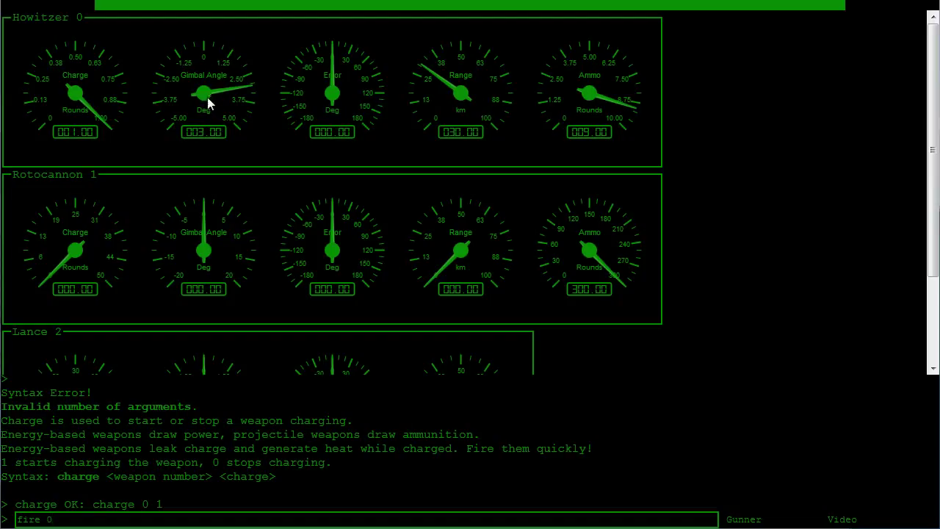
pyautogui.press('Return')
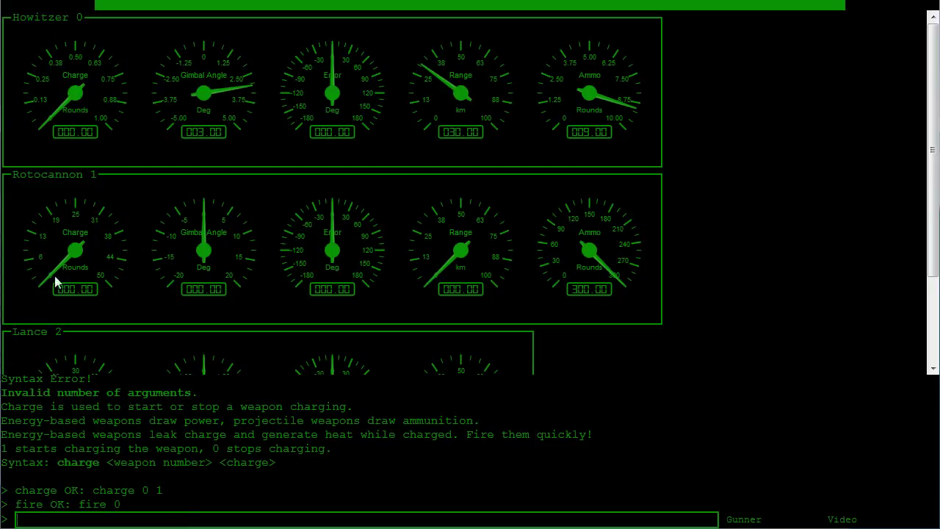
pyautogui.moveTo(801, 13)
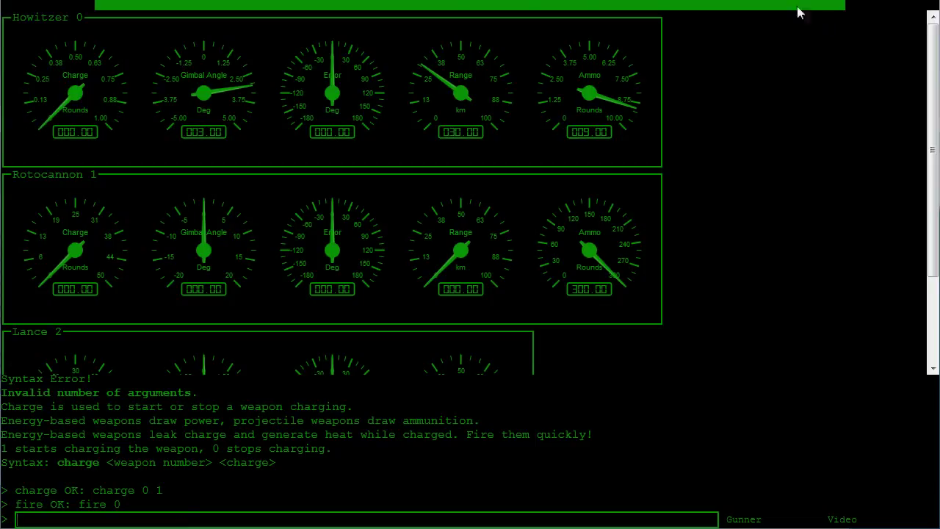
pyautogui.moveTo(243, 31)
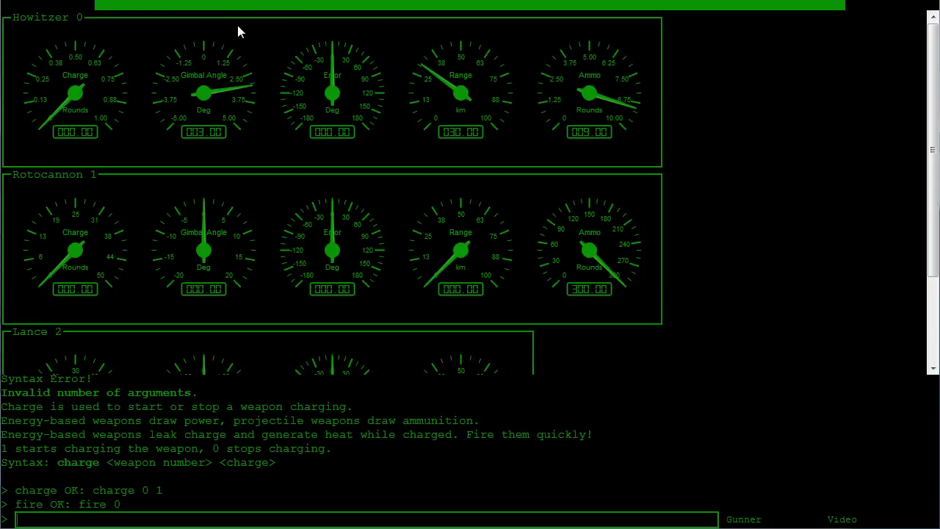
pyautogui.moveTo(535, 27)
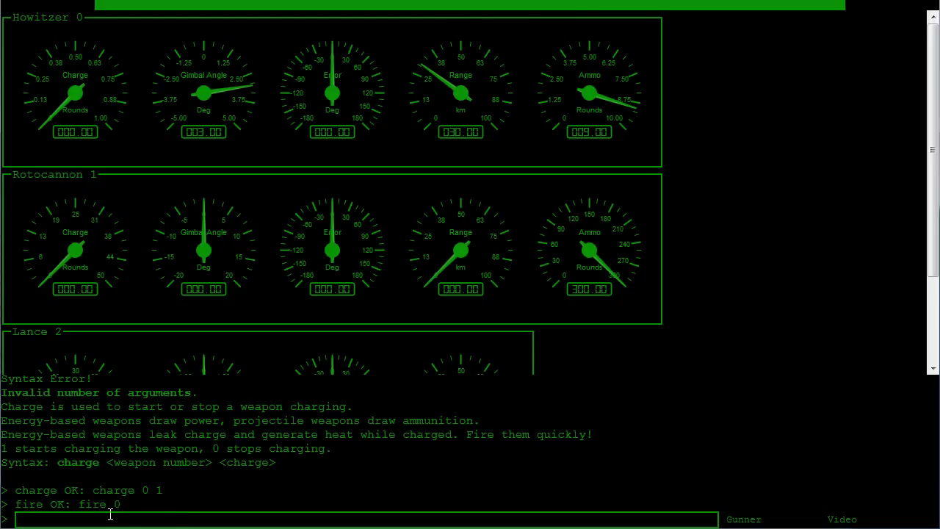
# Enter 'aim 1 -20 30' so the Rotocannon reads angle -20, range 30
pyautogui.write('aim 1')
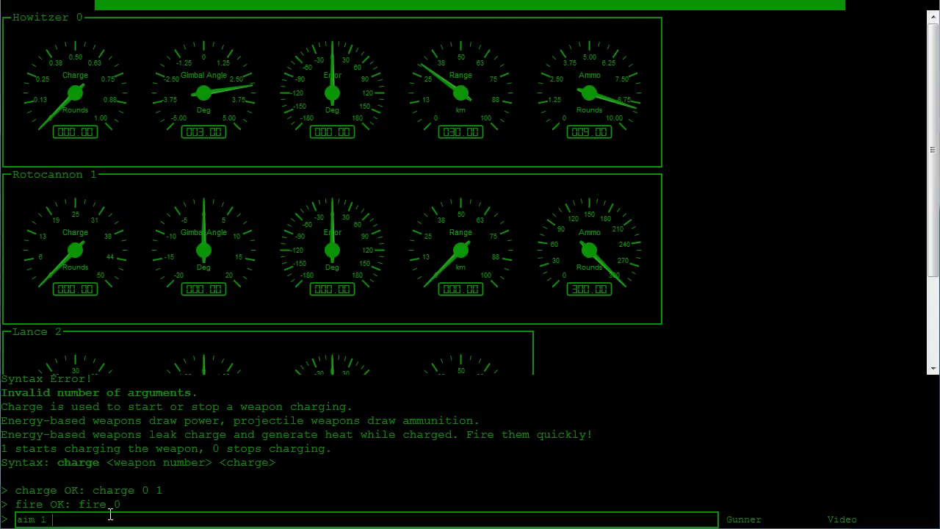
pyautogui.write('-20')
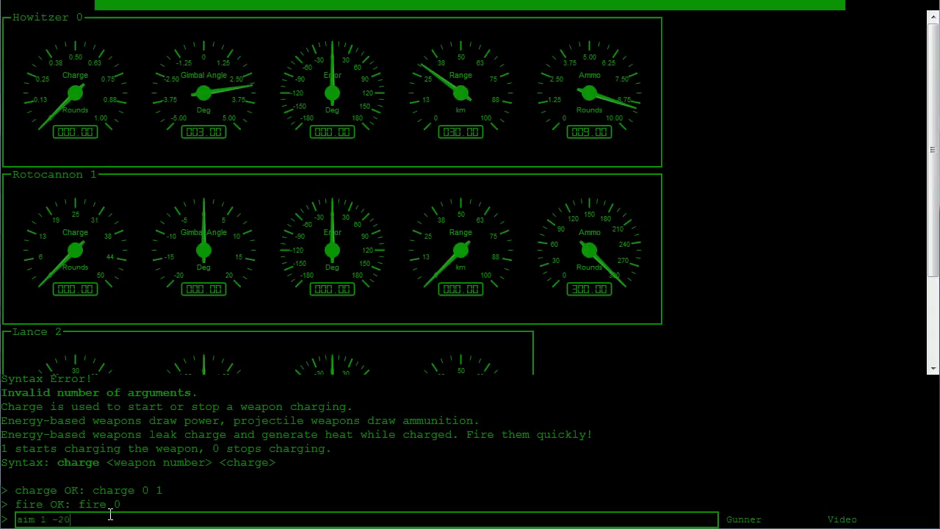
pyautogui.write('30')
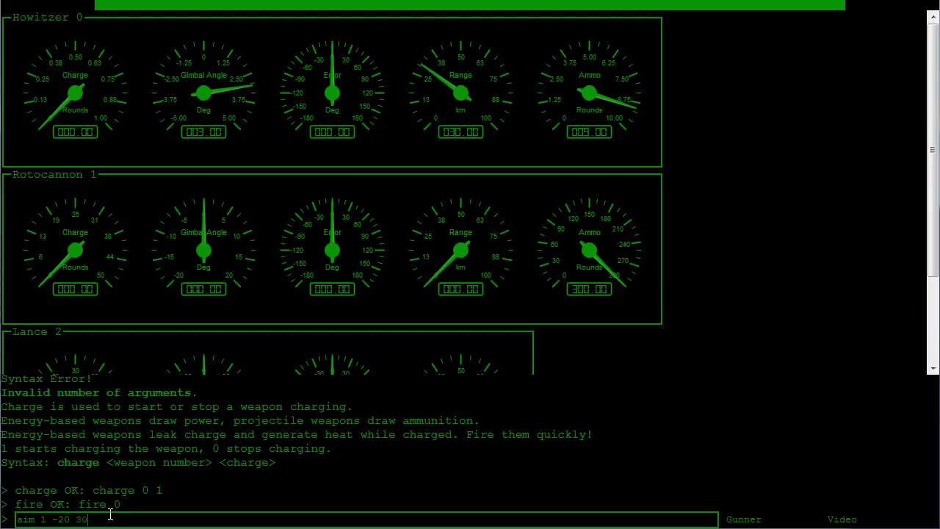
pyautogui.press('Return')
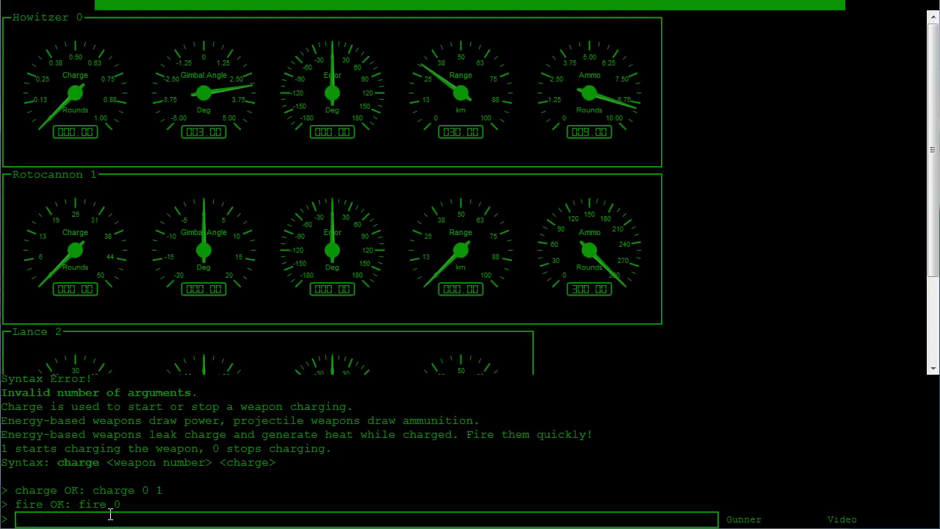
pyautogui.press('Return')
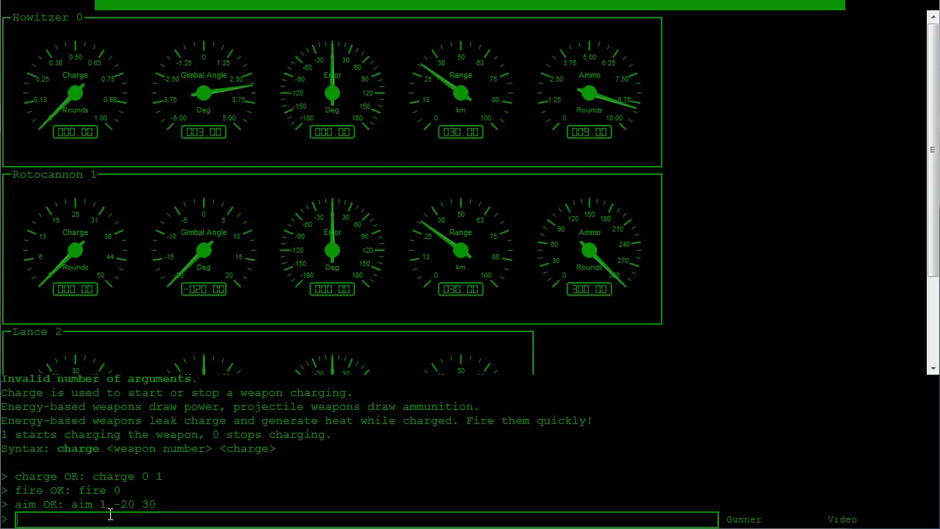
pyautogui.moveTo(253, 237)
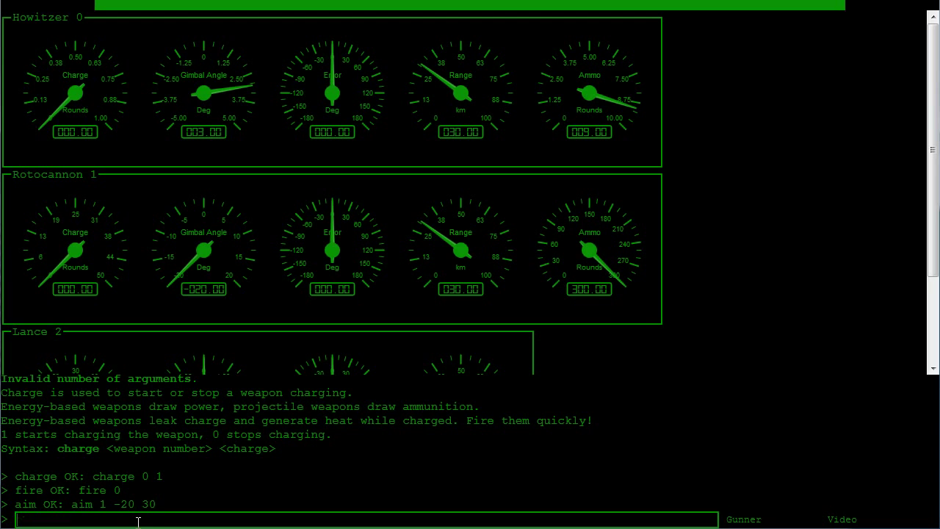
# Enter 'charge 1 1' so the Rotocannon reads charge 50 and ammo 250
pyautogui.write('charge 1 1')
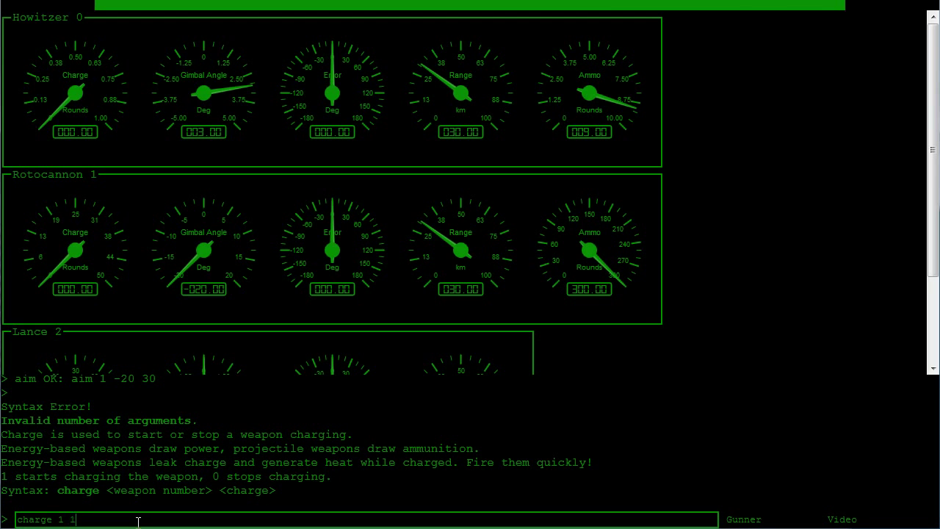
pyautogui.press('Return')
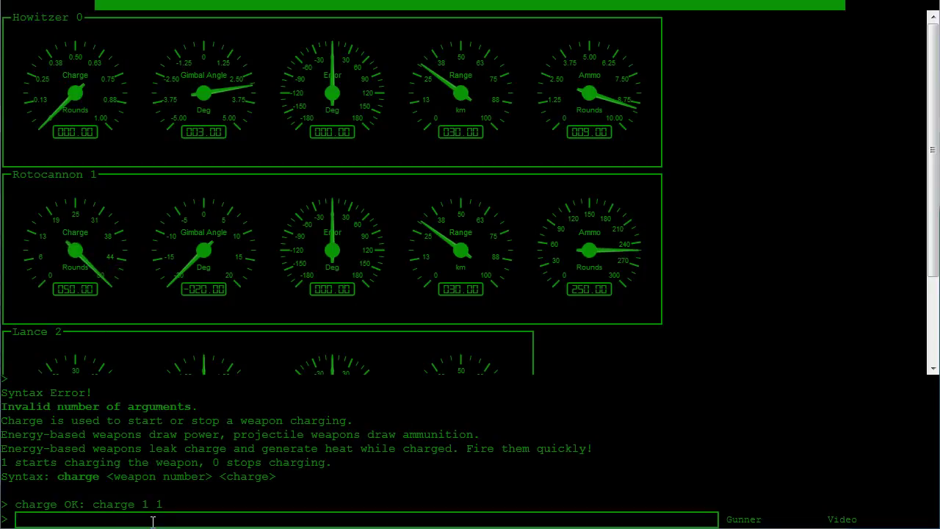
# Enter 'fire 1' so the Rotocannon's charge returns to 0
pyautogui.write('fire')
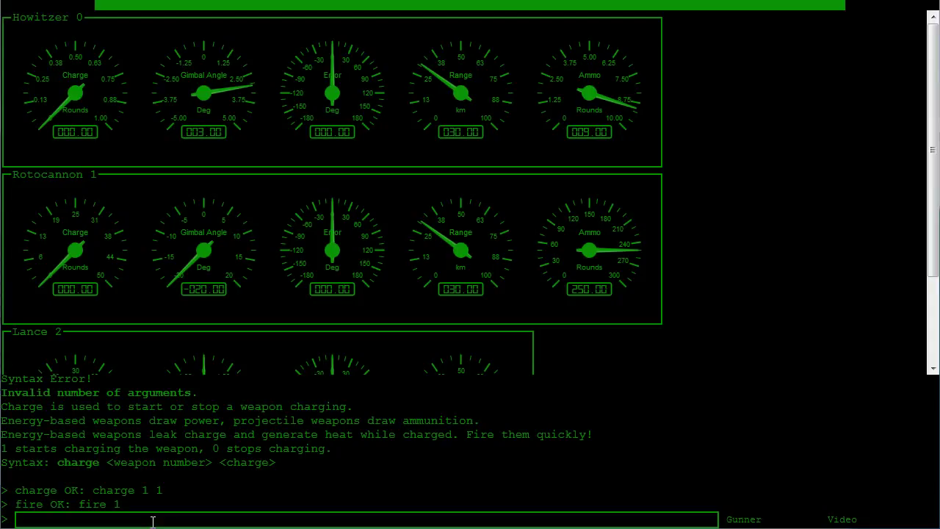
pyautogui.moveTo(385, 329)
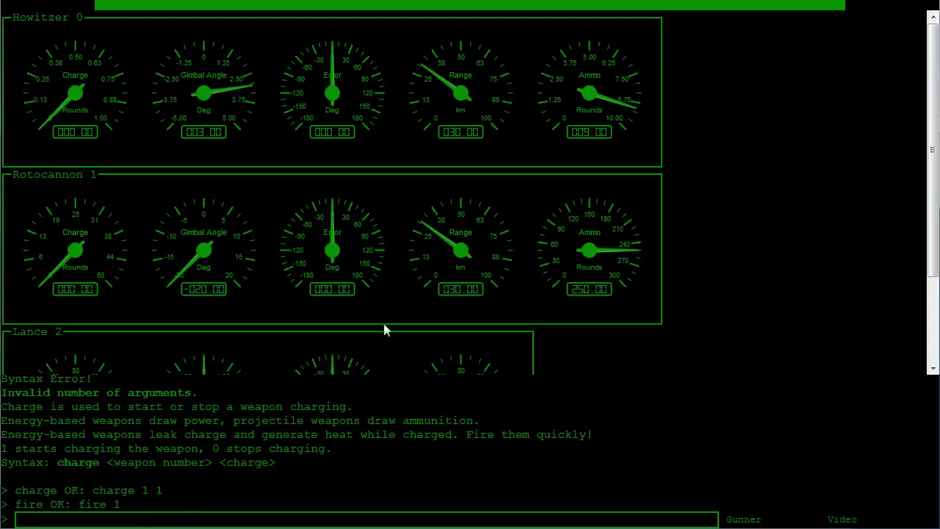
pyautogui.moveTo(730, 193)
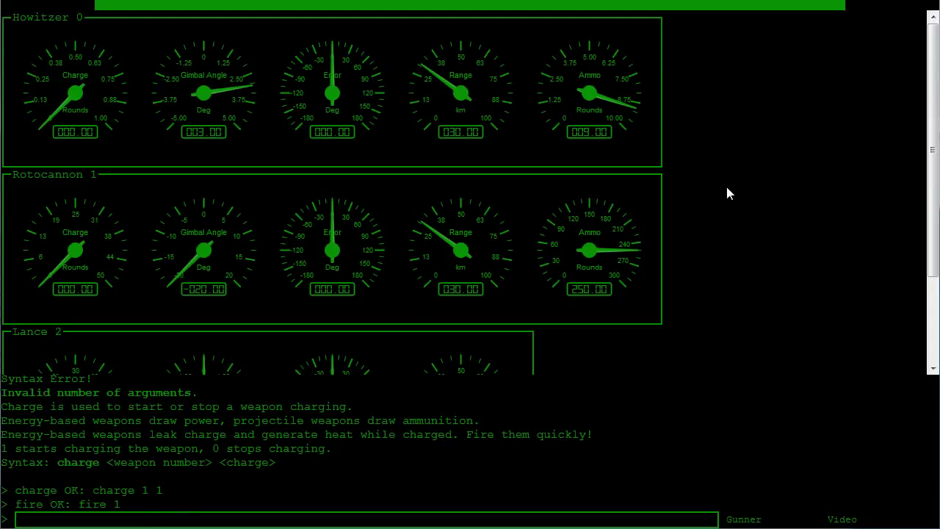
pyautogui.moveTo(711, 38)
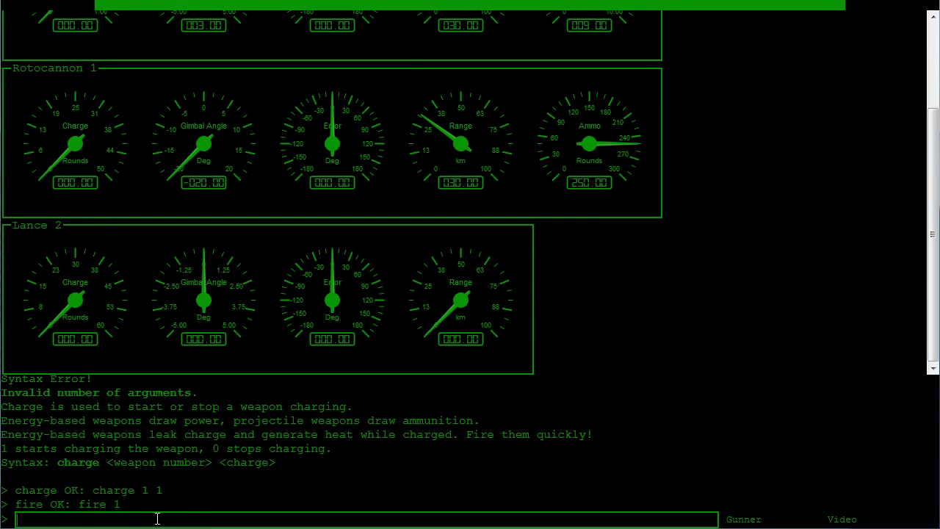
# Enter 'charge 2 1' to start charging the Lance, now about 41
pyautogui.write('char')
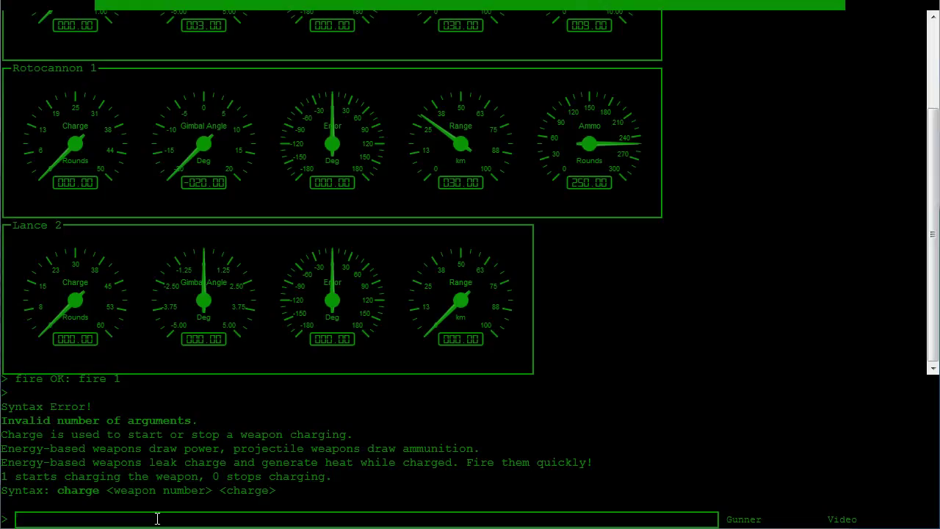
pyautogui.press('Return')
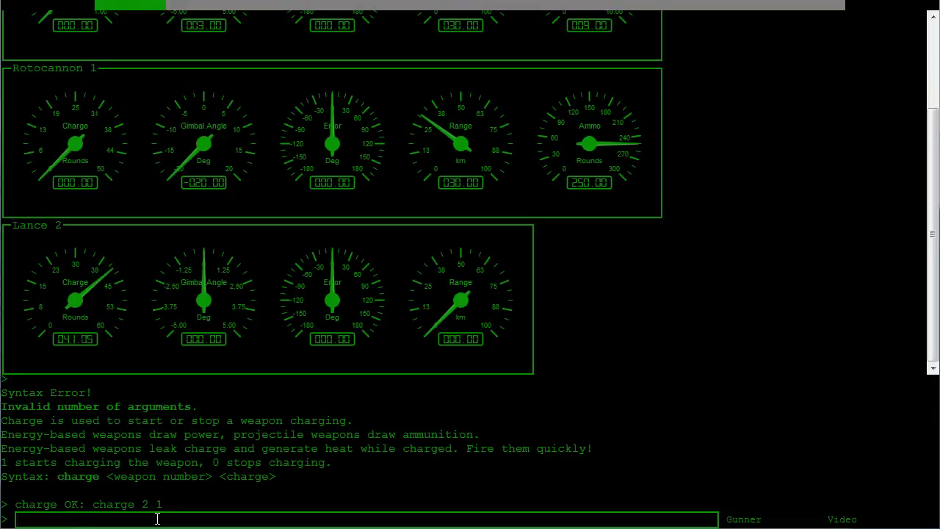
# Enter 'charge 2 0' to hold the Lance charge, then type the fire command
pyautogui.press('Return')
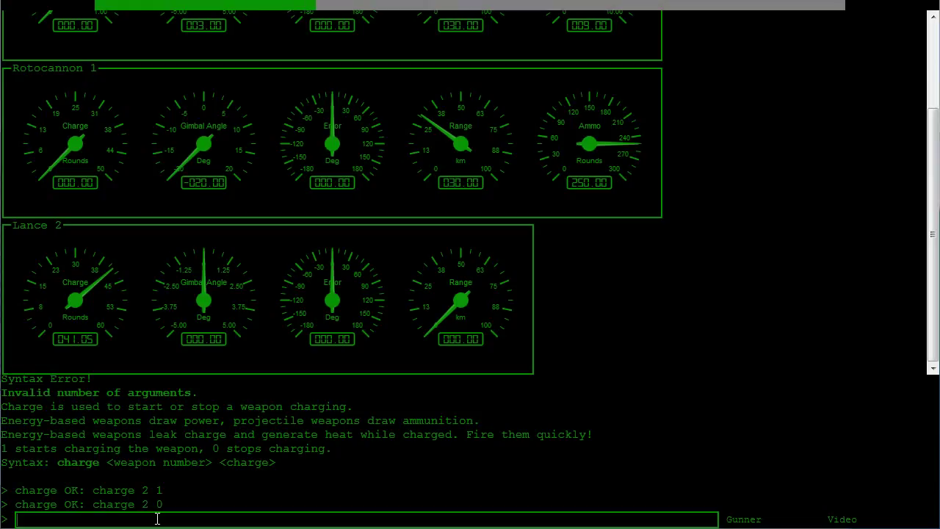
pyautogui.write('fire')
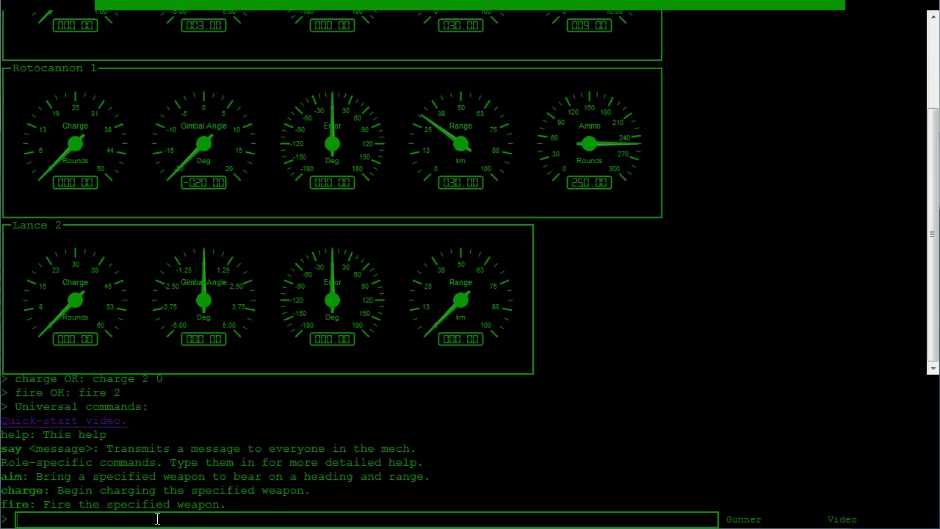
pyautogui.moveTo(173, 279)
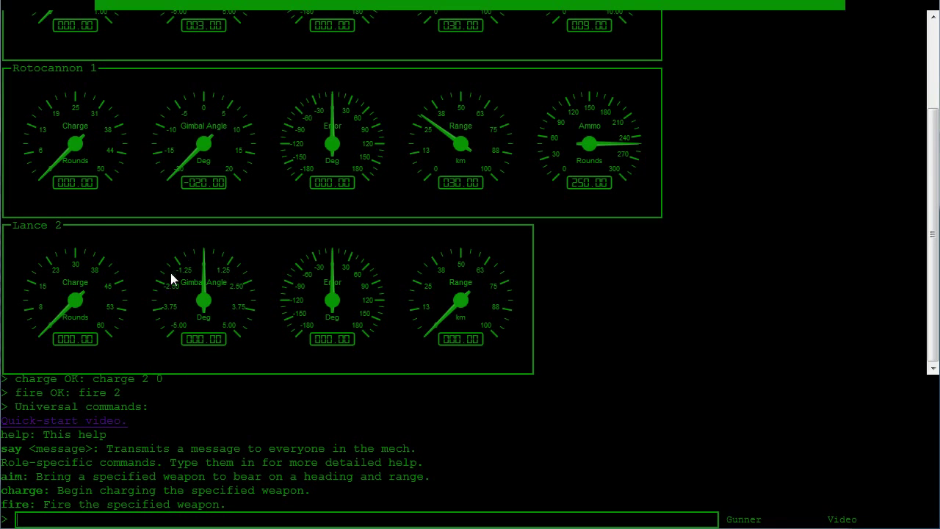
pyautogui.moveTo(176, 213)
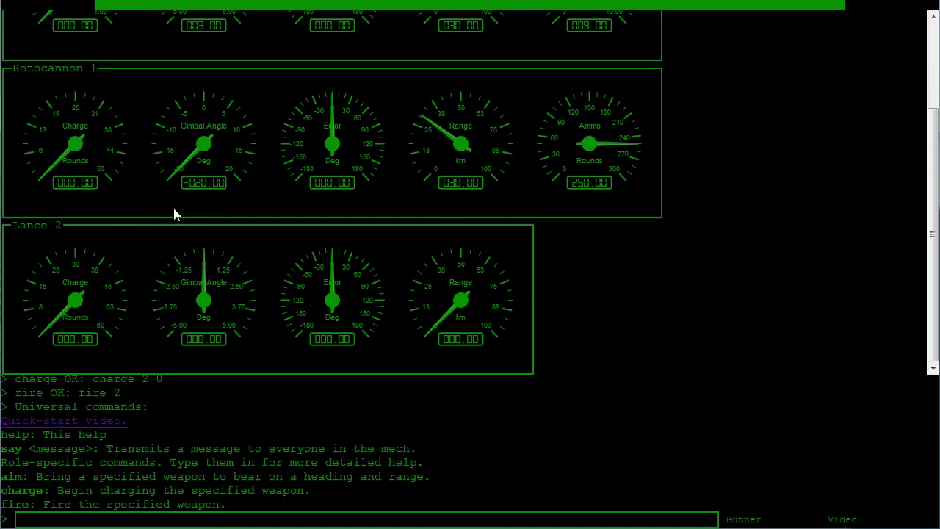
# Scroll back up to the Howitzer panel showing angle 3, range 30, ammo 9
pyautogui.scroll(3)
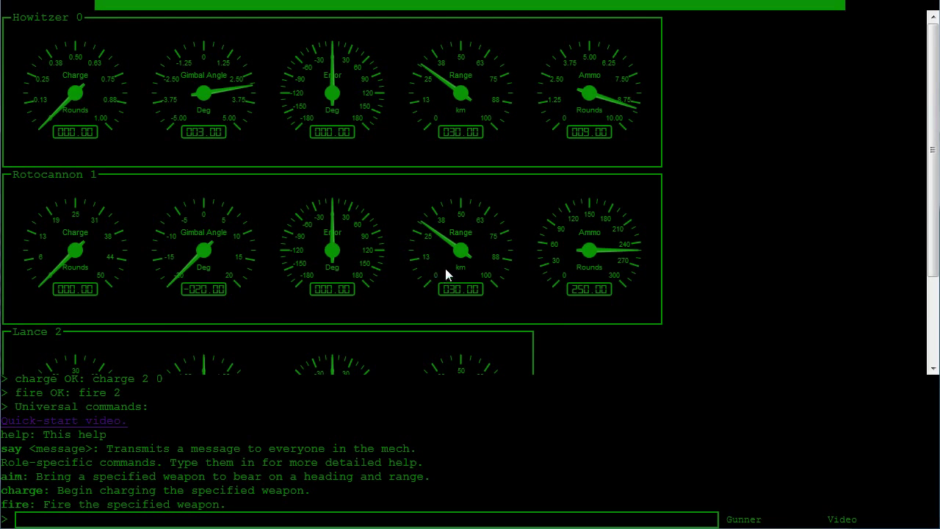